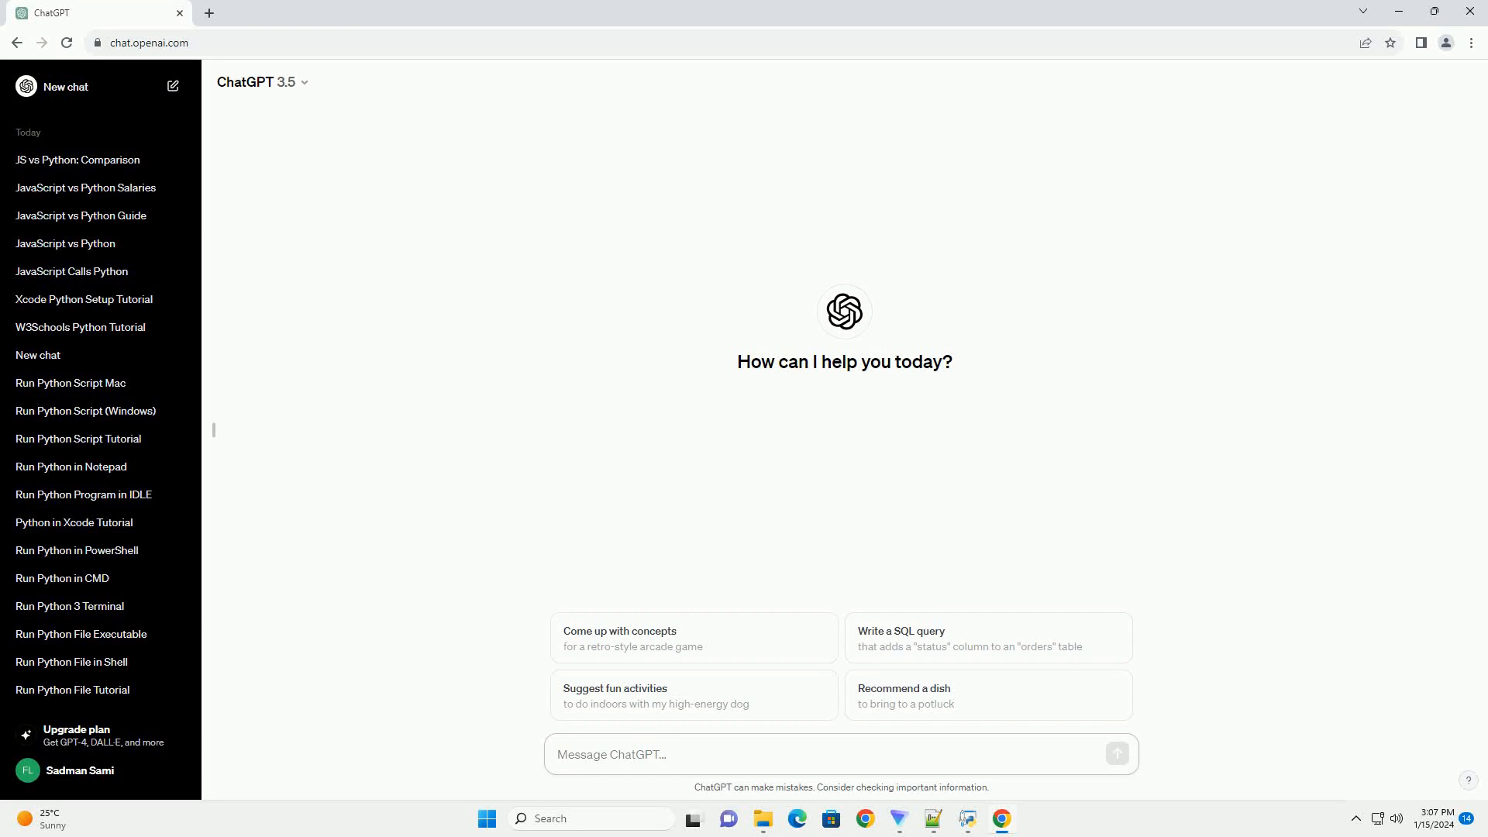
- Ask ChatGPT how to check the Python version in a Jupyter Notebook
click(610, 755)
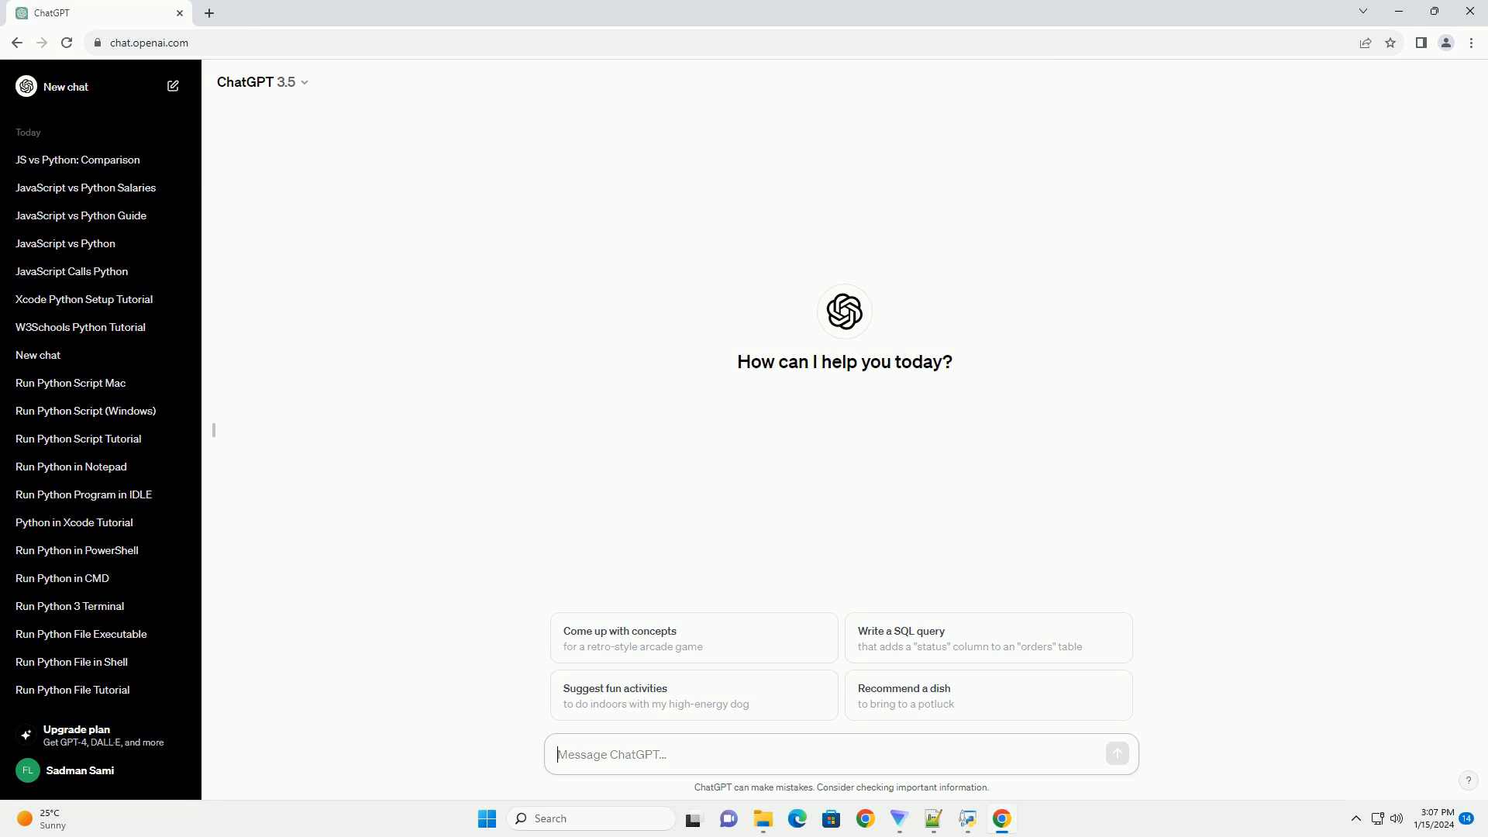
key(Enter)
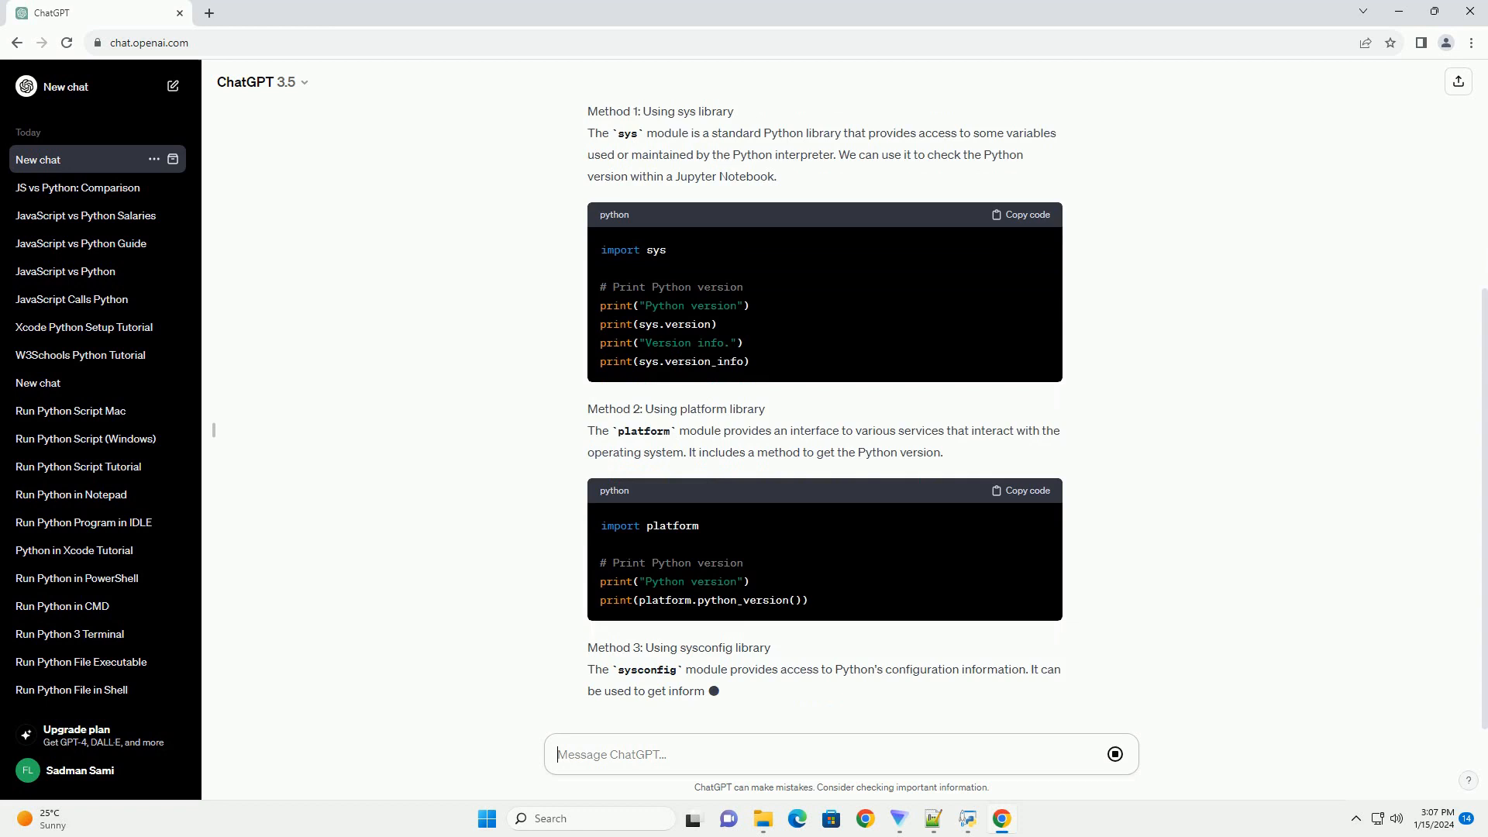
- Scroll through the finished sysconfig, choosing-a-method and conclusion sections, then focus the message box
scroll(down, 3)
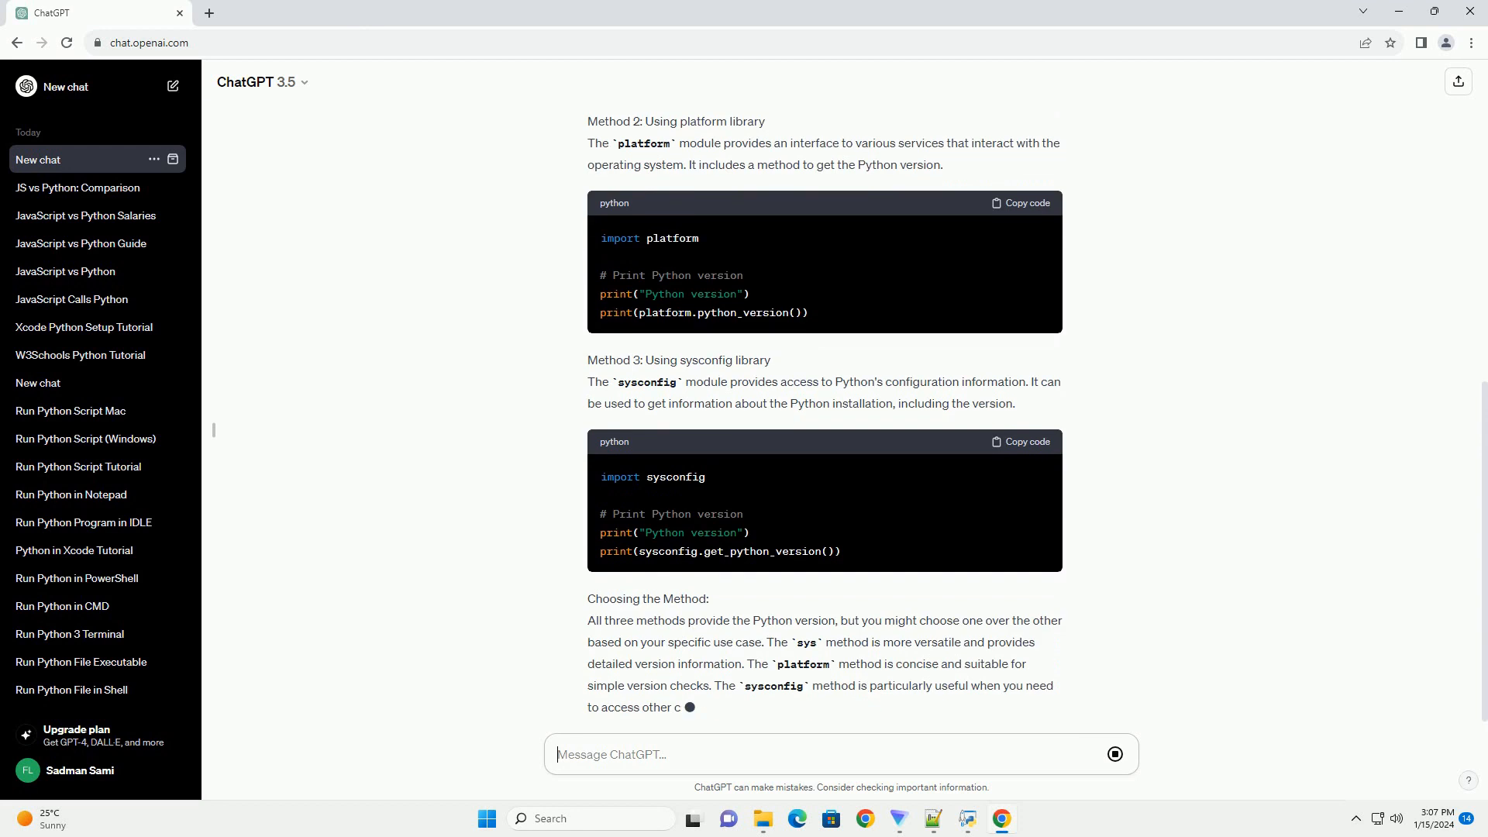
scroll(down, 3)
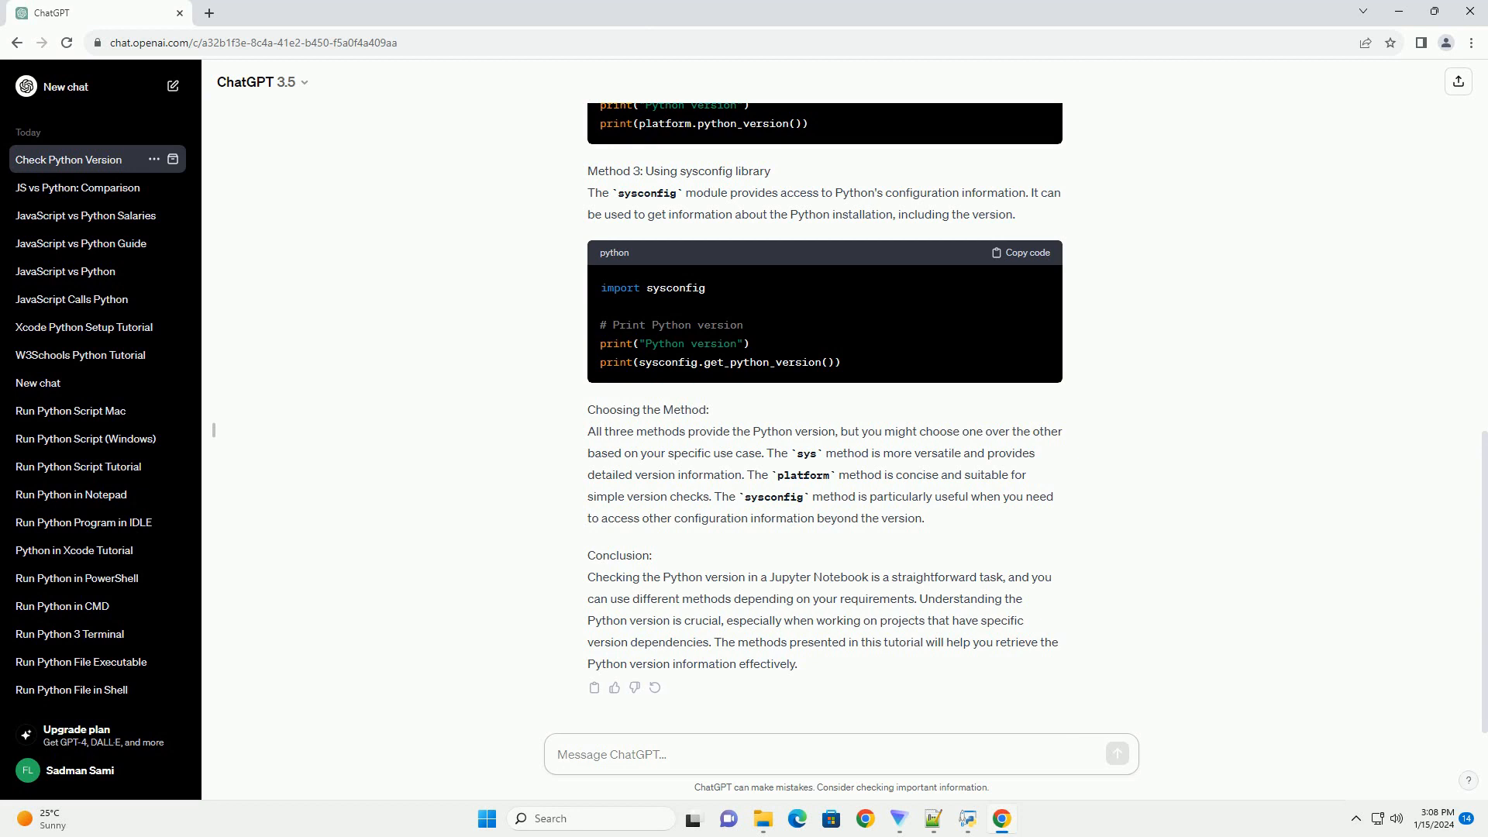
click(613, 755)
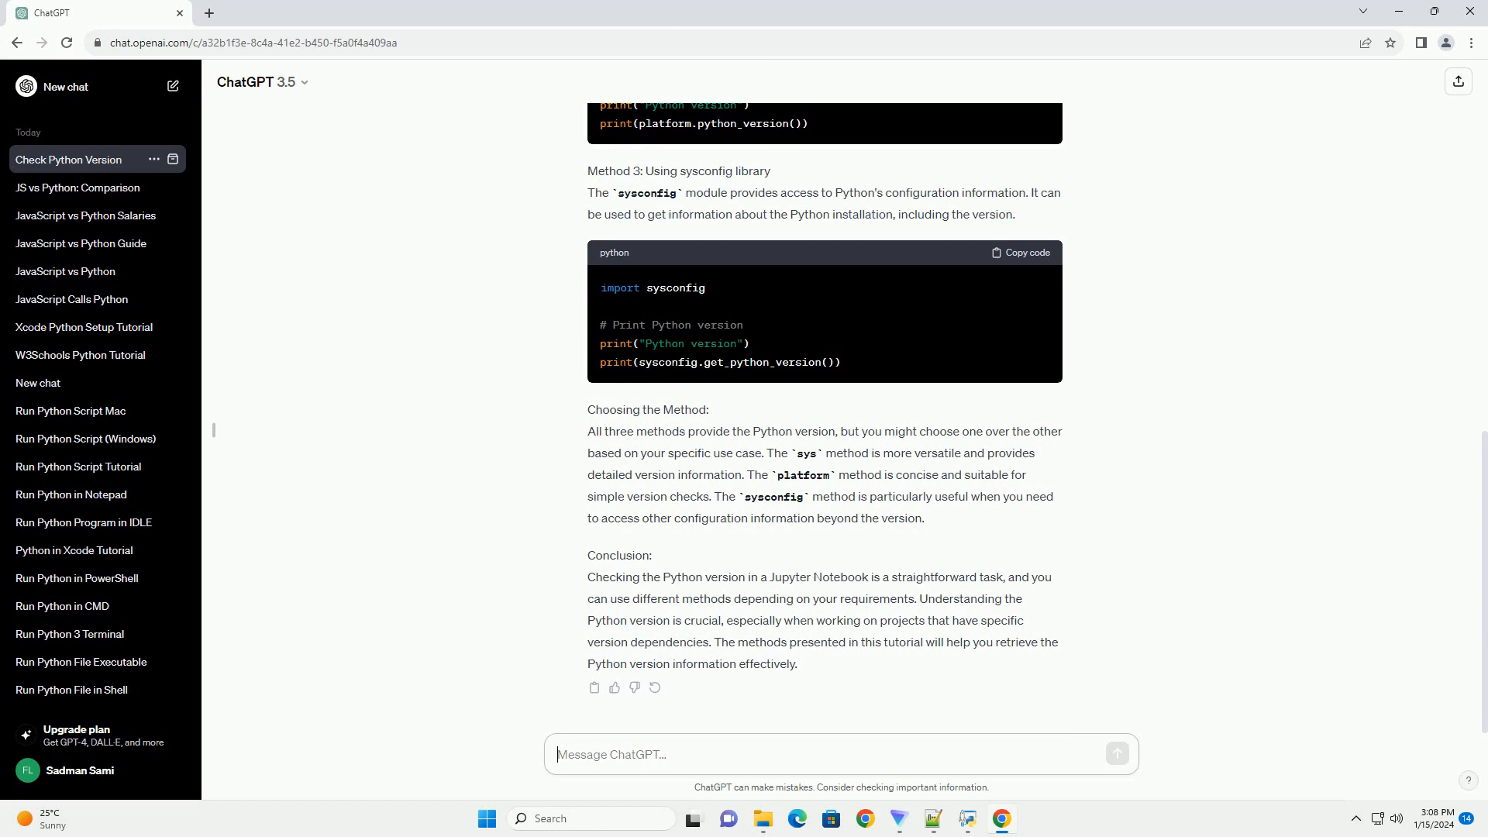